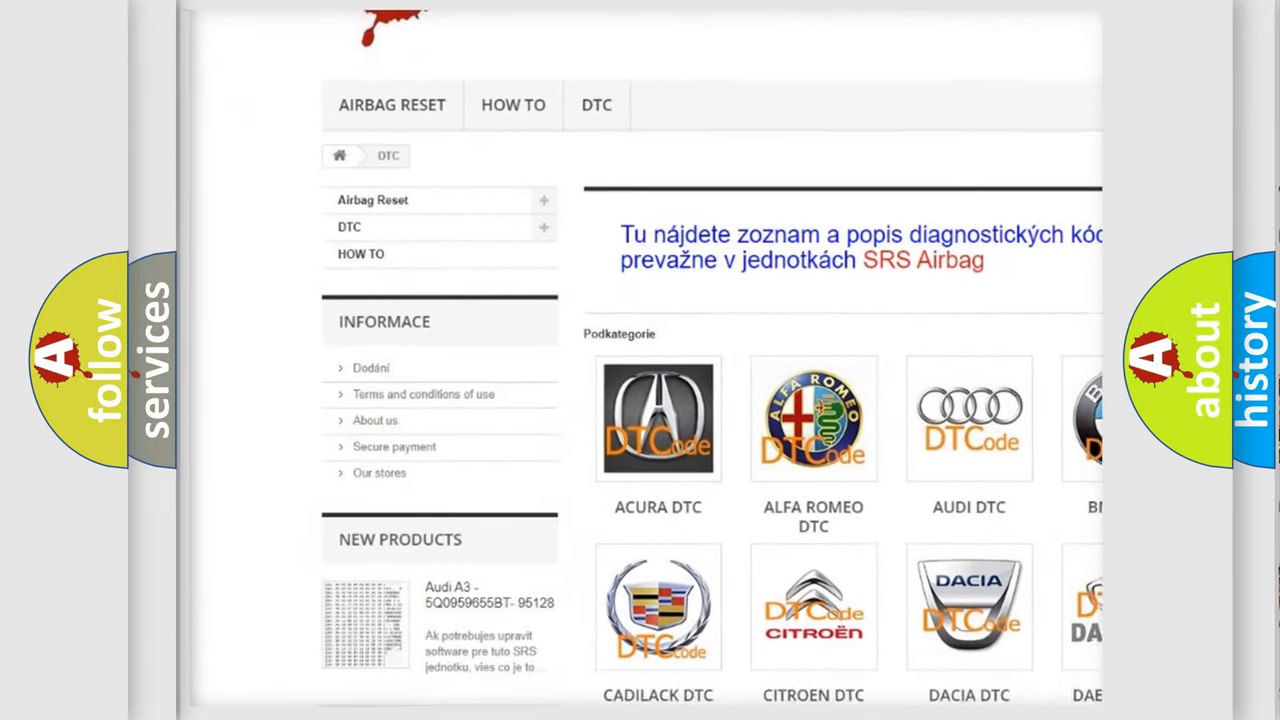
pyautogui.scroll(-3)
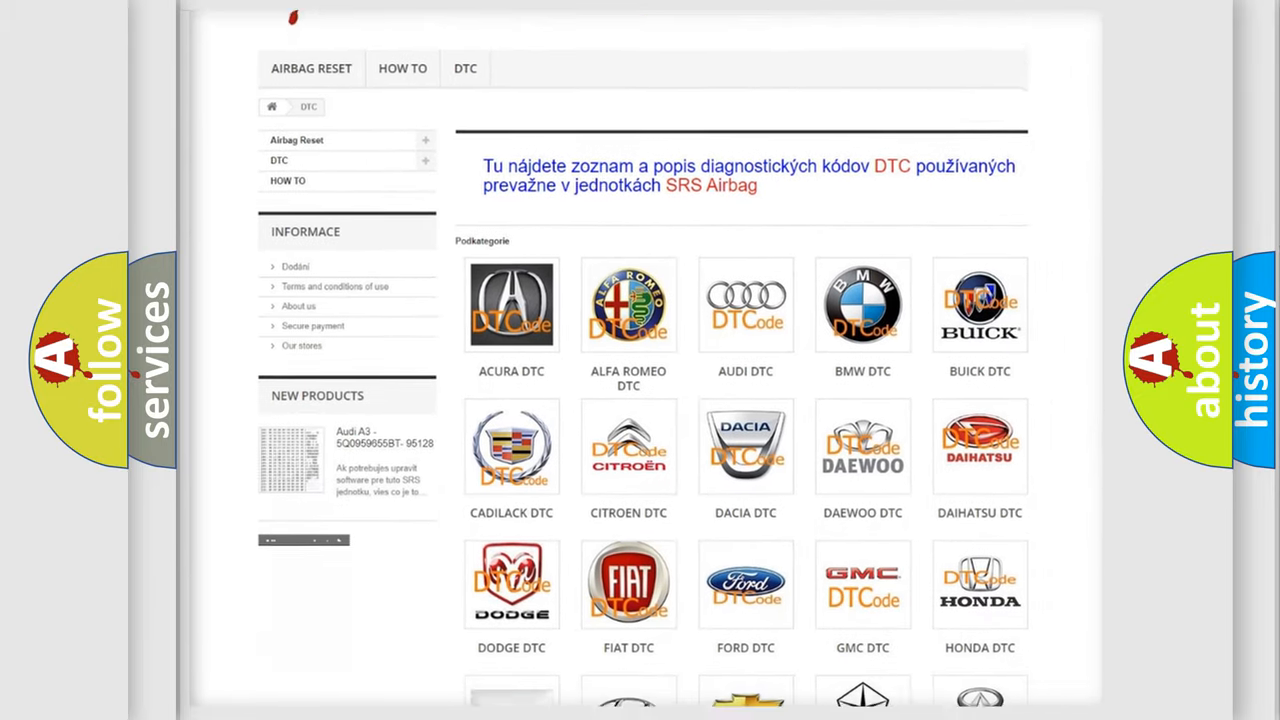
pyautogui.scroll(-3)
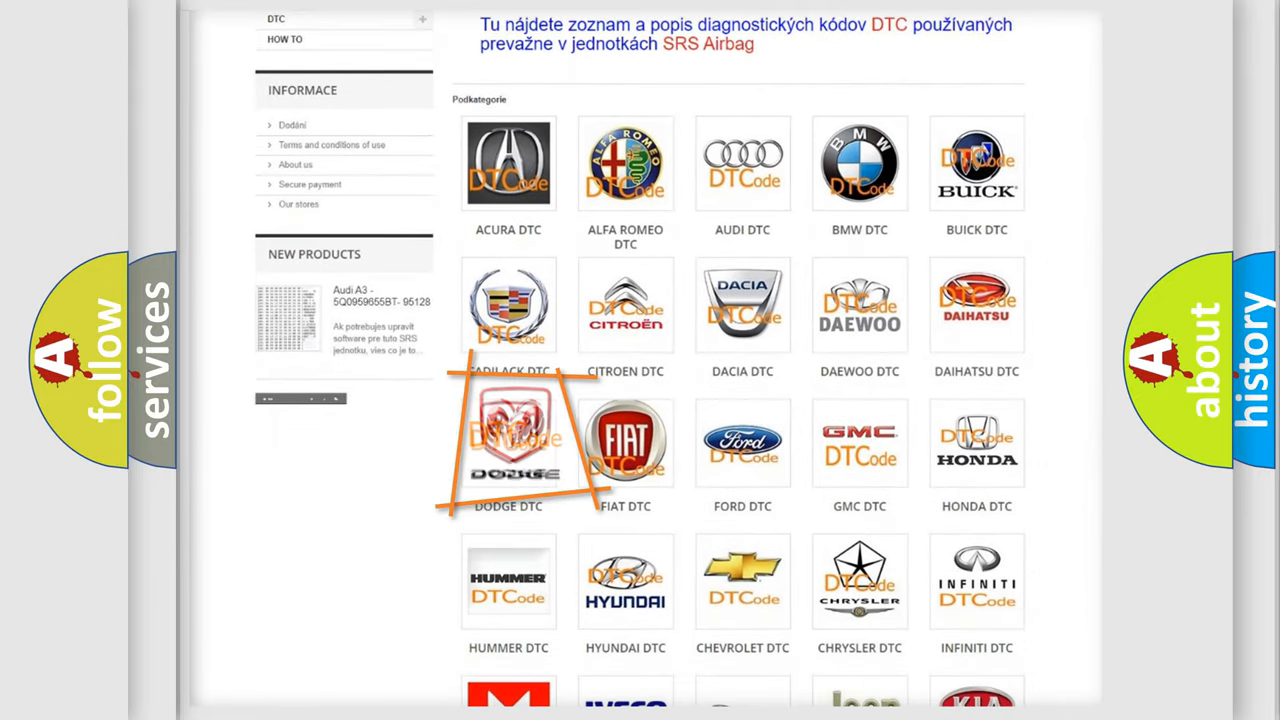